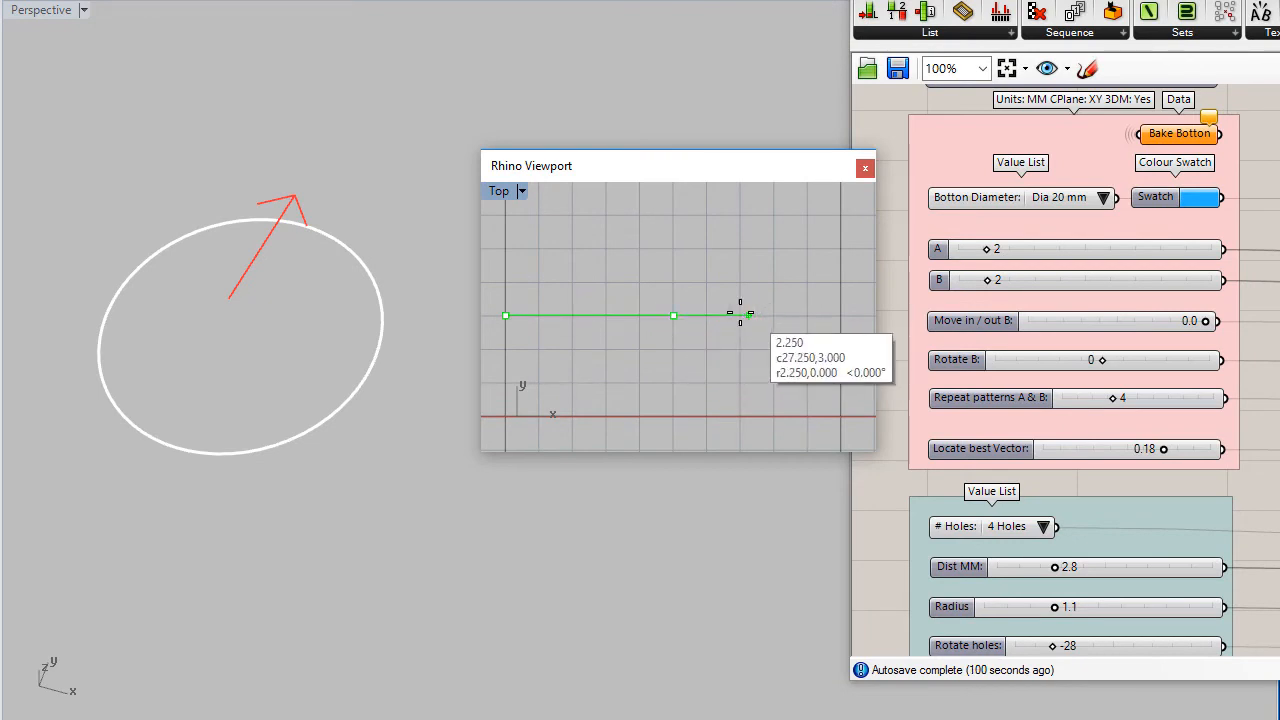
Bend the profile curve's outer end into a rounded corner so the 20 mm four-hole button forms
drag(740, 316, 830, 316)
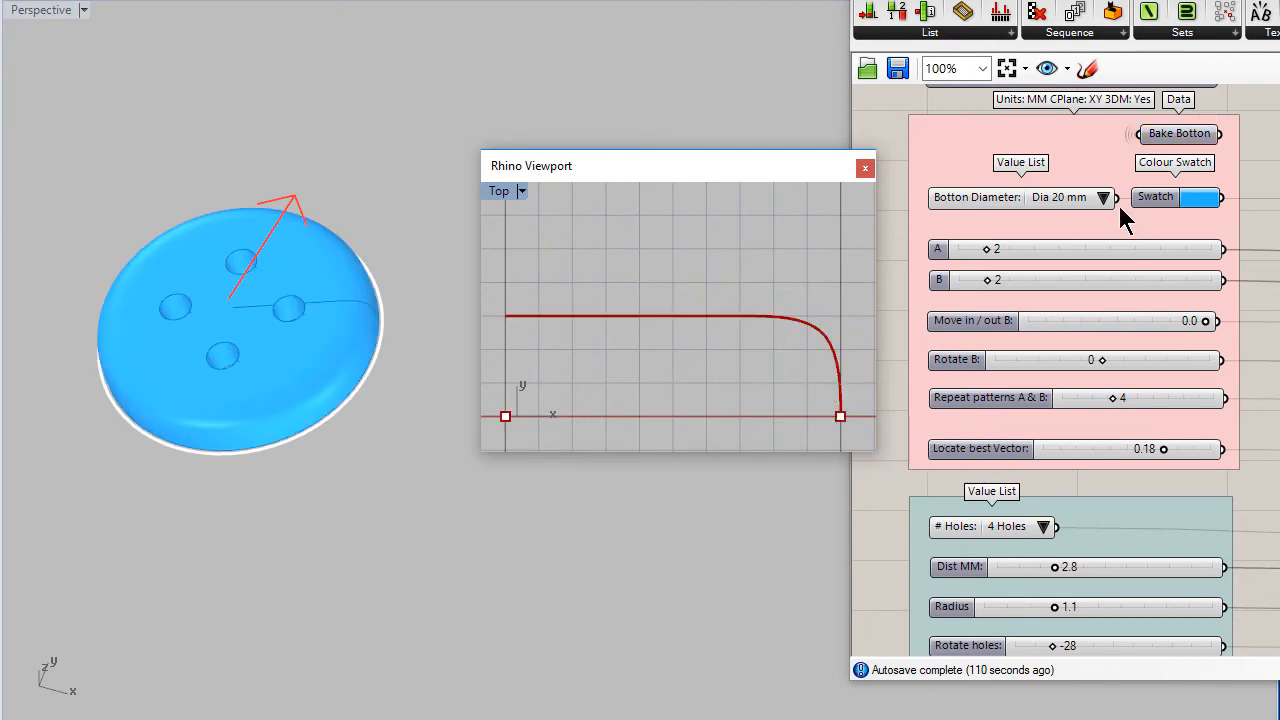
Set the Botton Diameter value list to Dia 23 mm, then to Dia 28 mm
click(1104, 198)
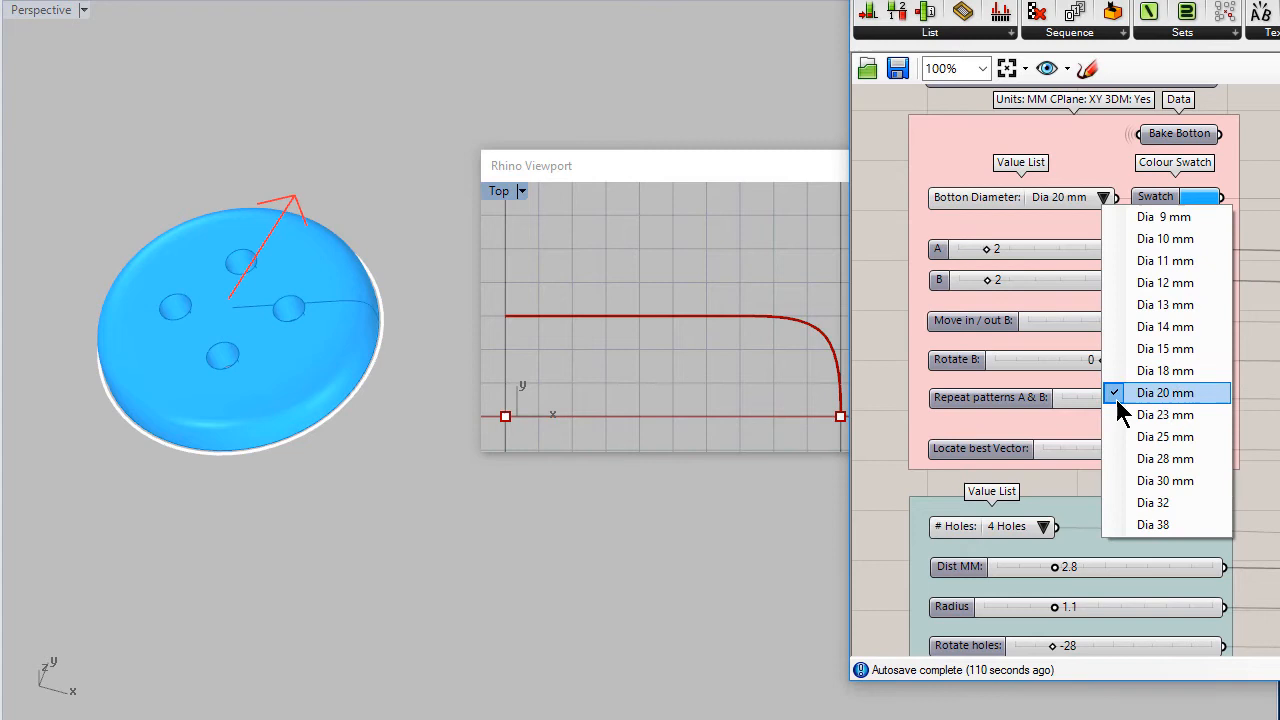
click(1164, 414)
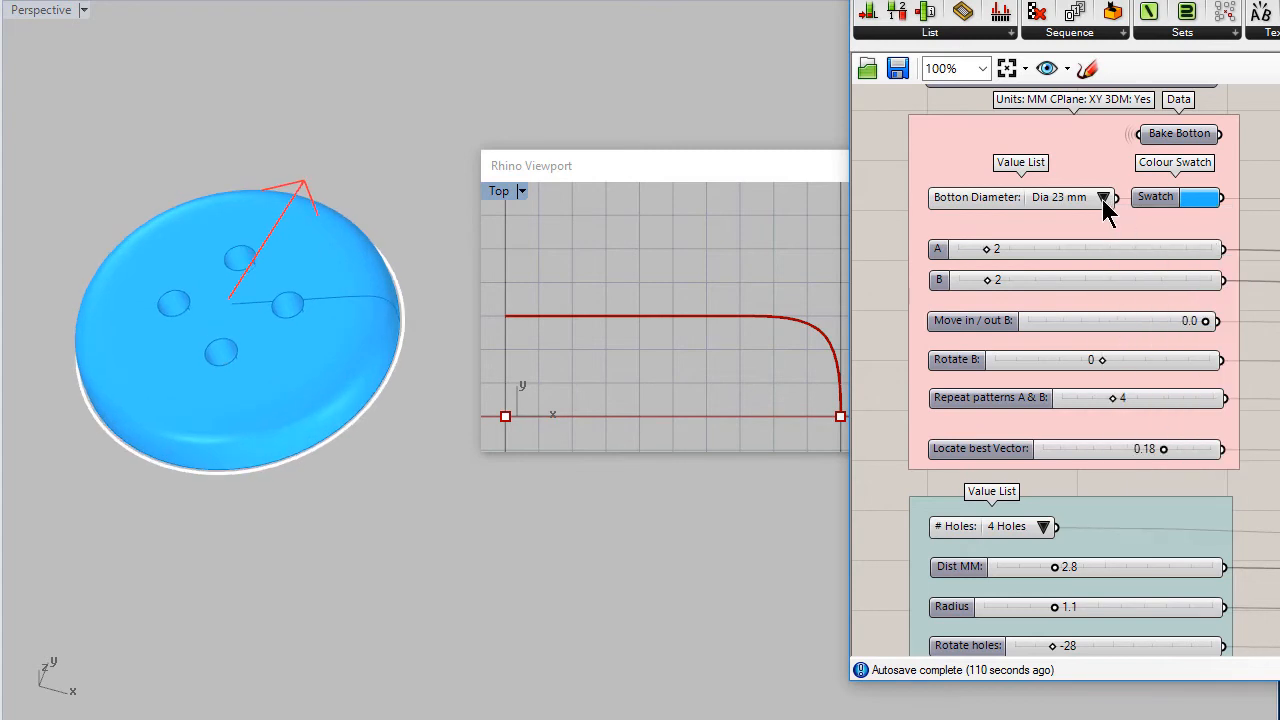
click(1104, 198)
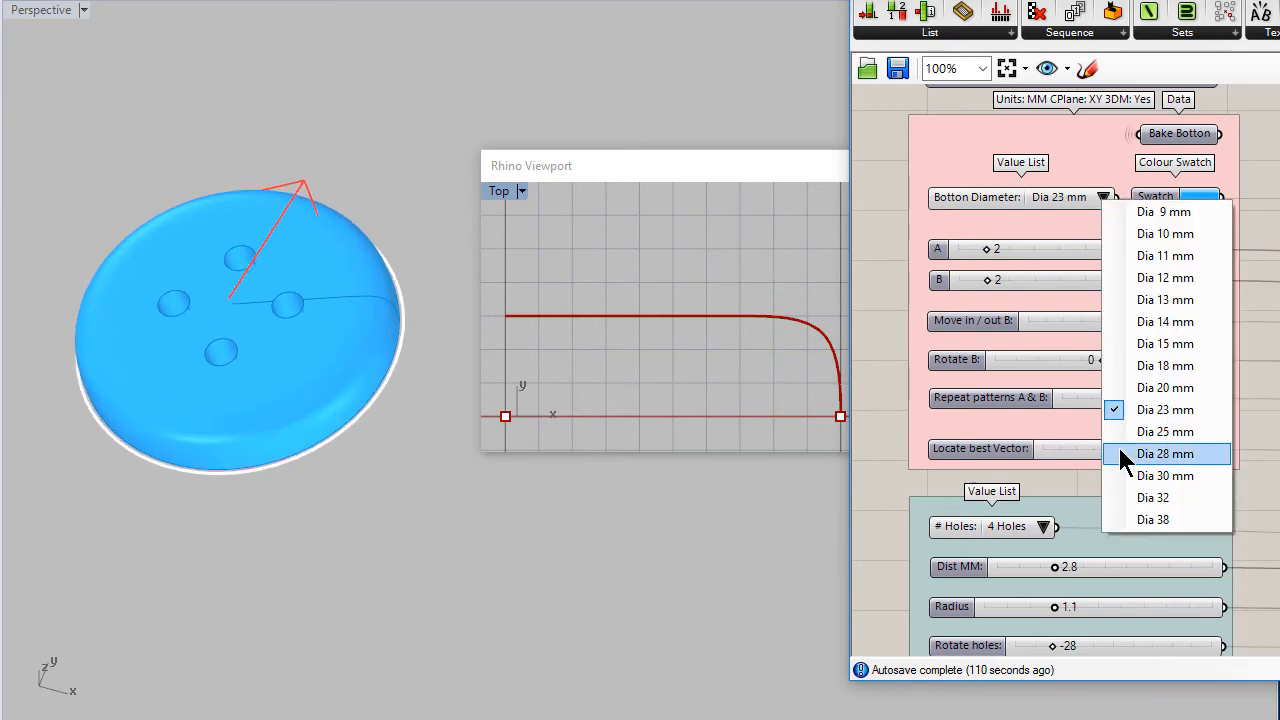
click(1164, 452)
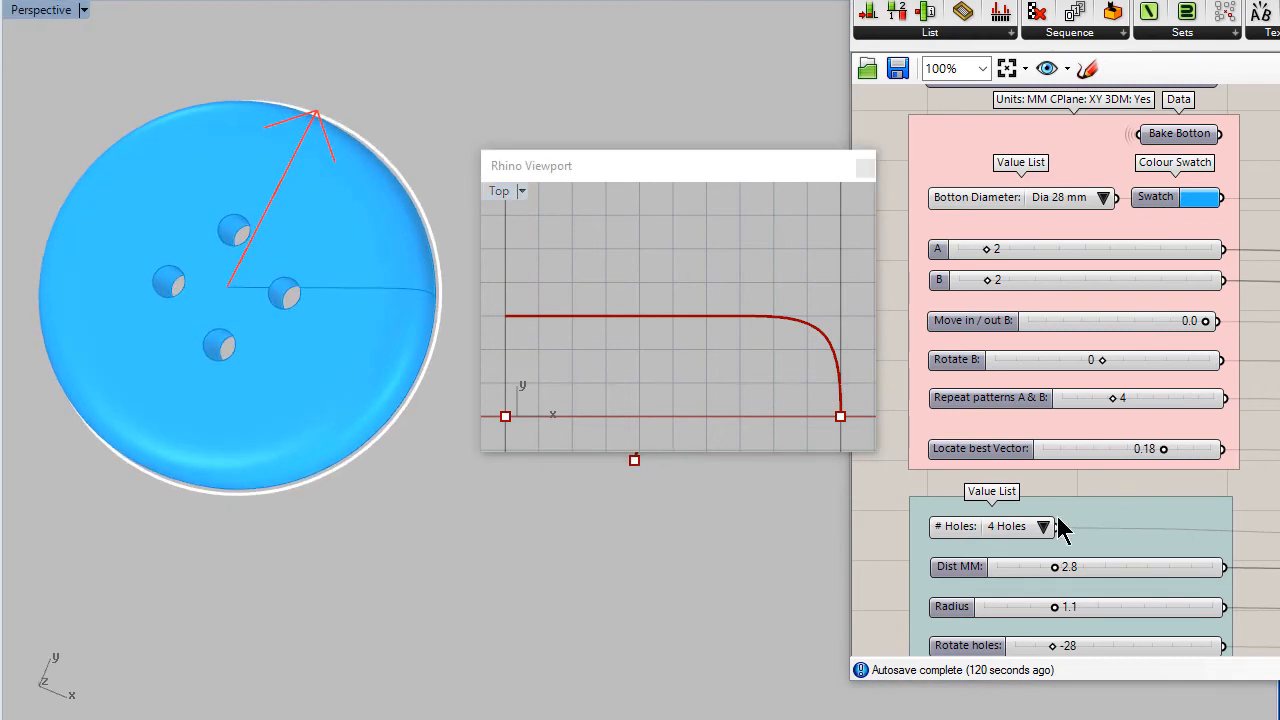
Try # Holes at 2 and 3, then return the button to 4 holes
click(1044, 526)
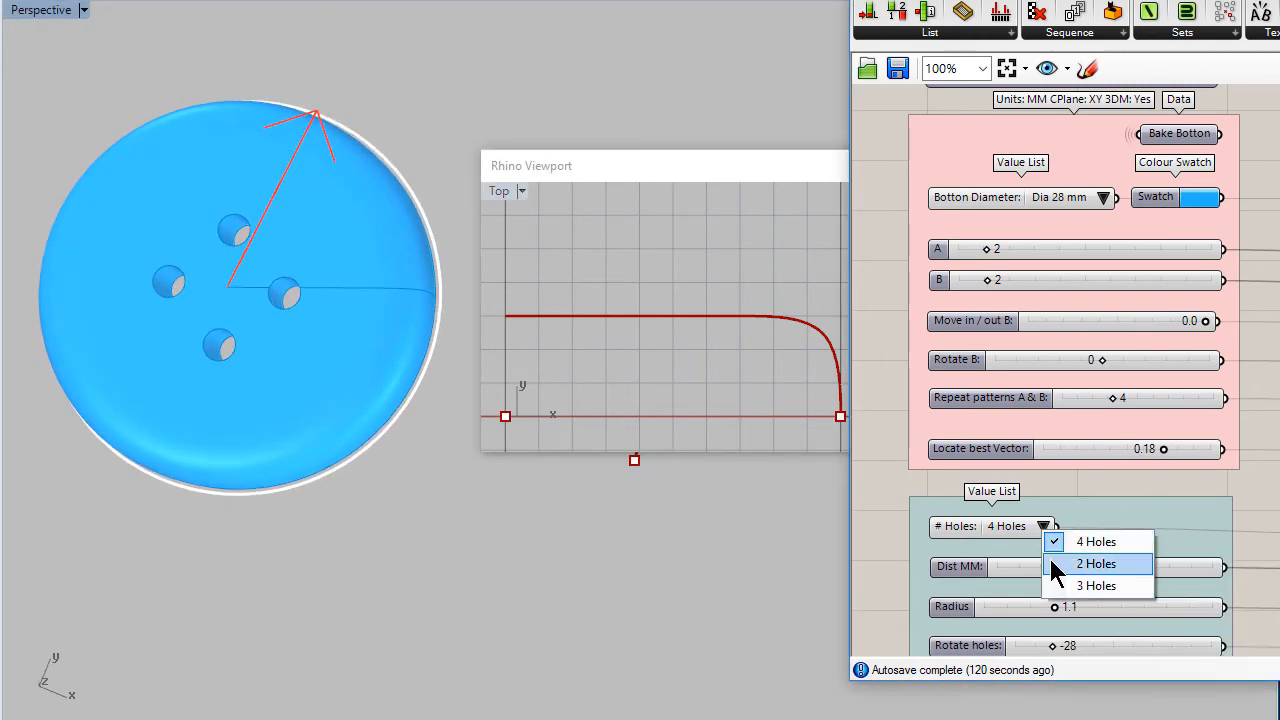
click(1096, 564)
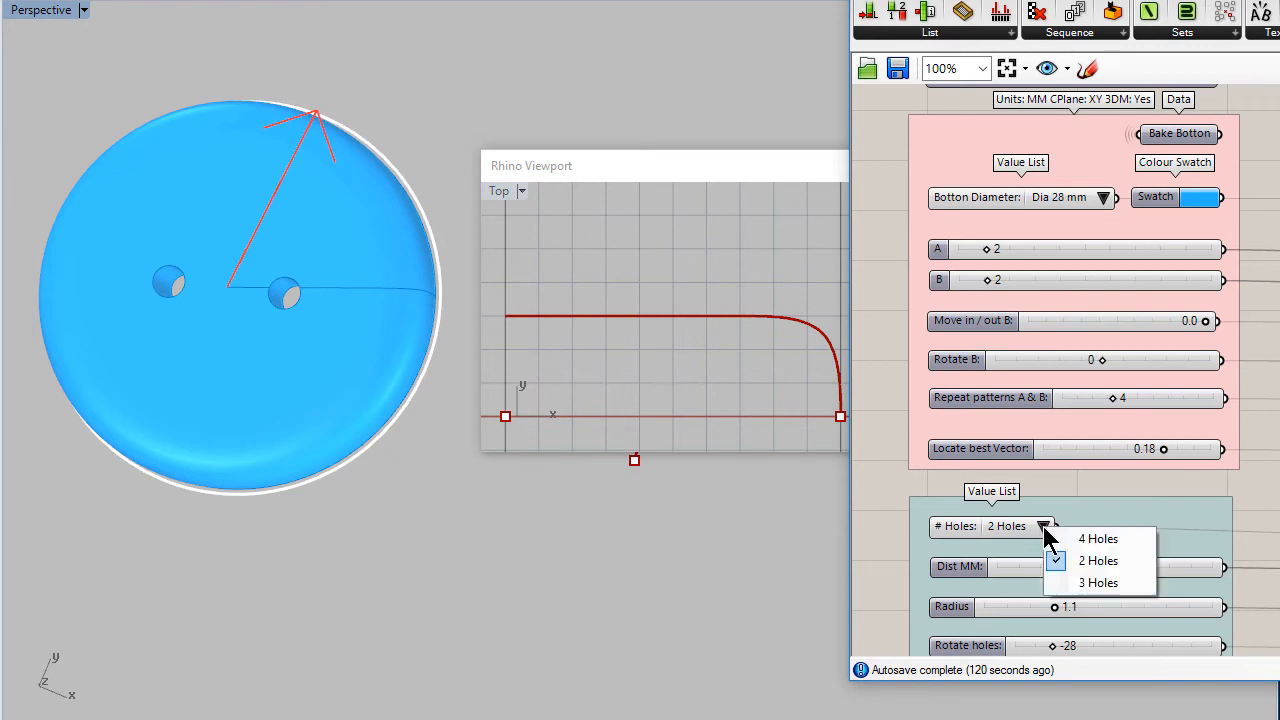
click(1098, 582)
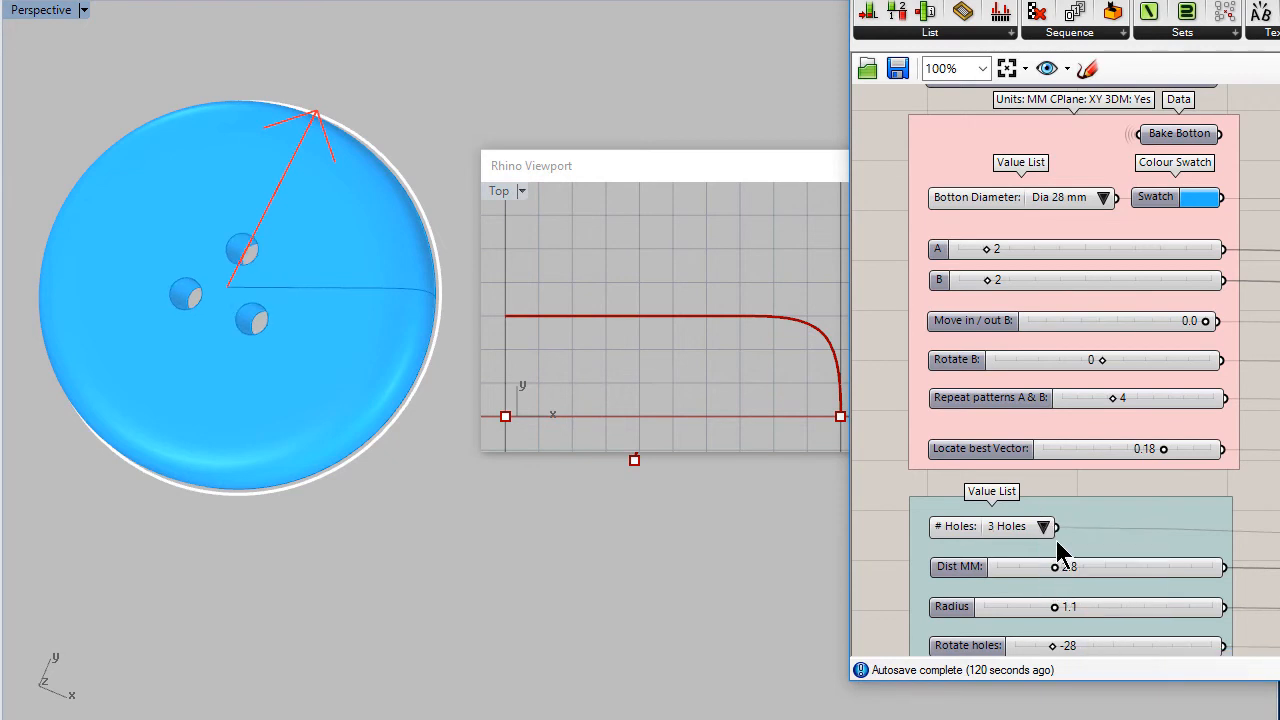
click(1056, 528)
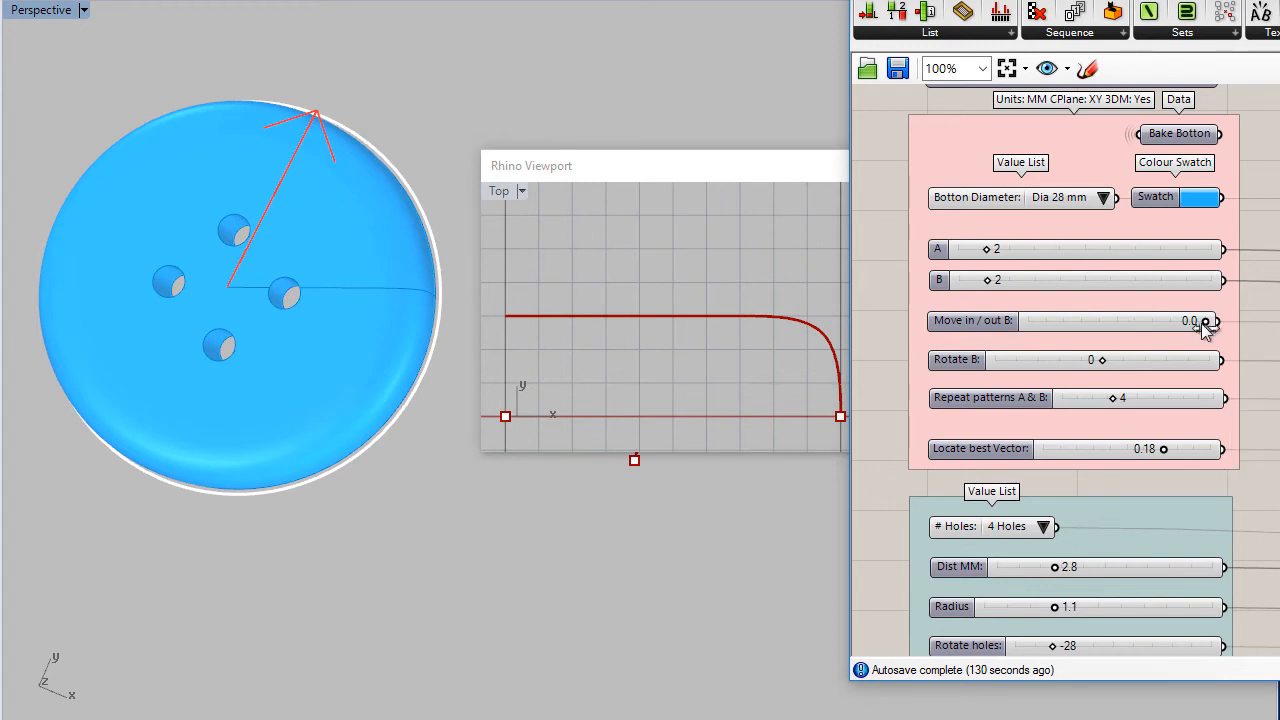
Lower Move in/out B to about -6.2, indenting the outline into a star shape
drag(1204, 320, 1154, 320)
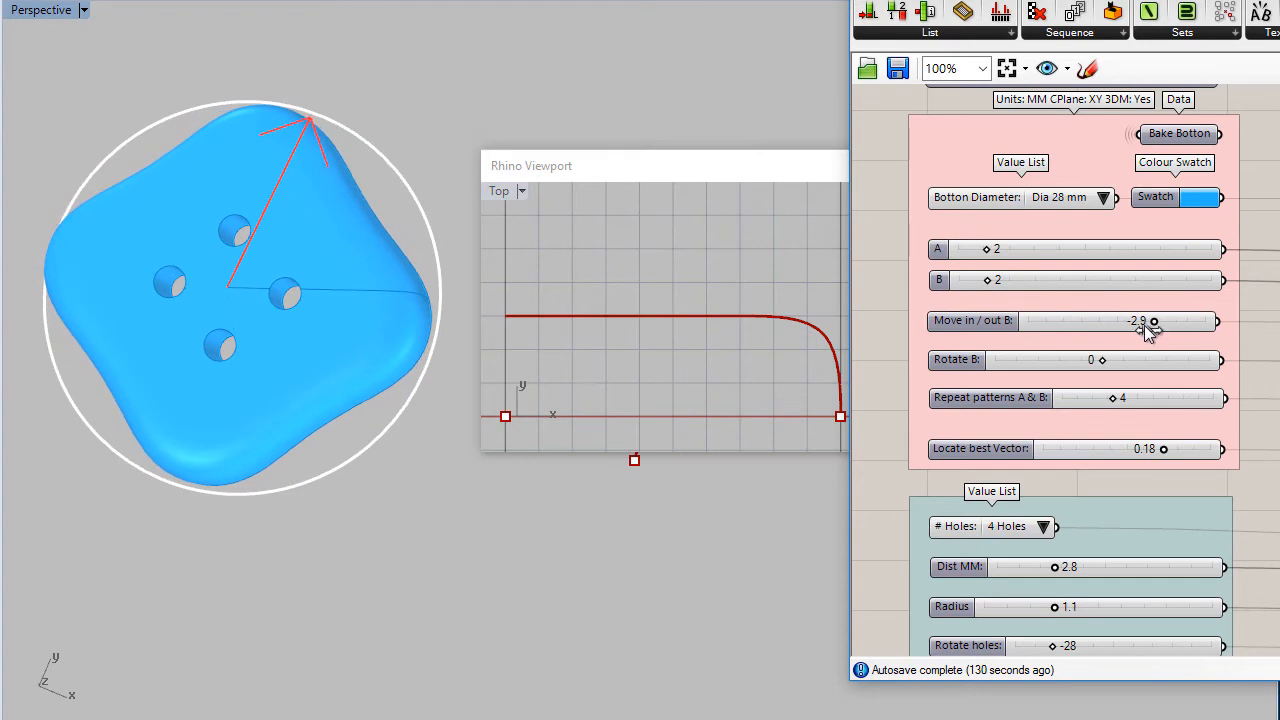
drag(1152, 320, 1112, 320)
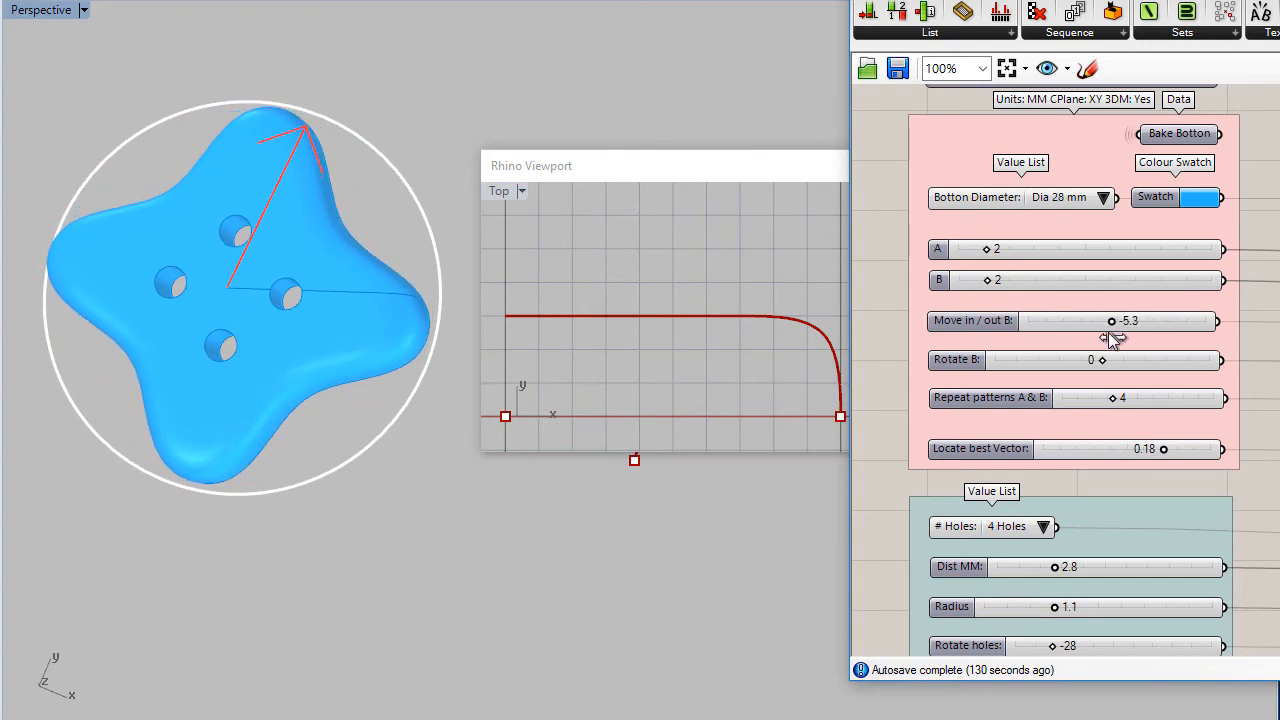
drag(1112, 320, 1096, 320)
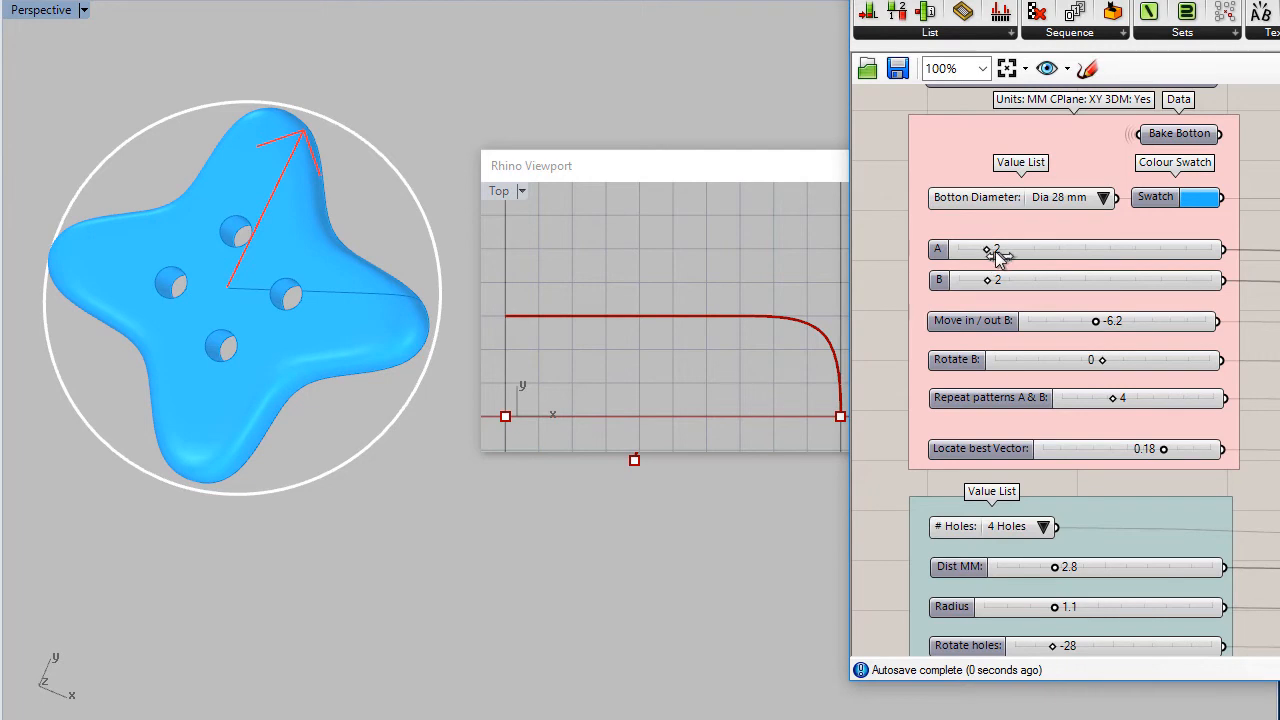
Raise slider A from 2 to 4 and beyond, fattening the star arms into a chunky cross
drag(988, 248, 1012, 248)
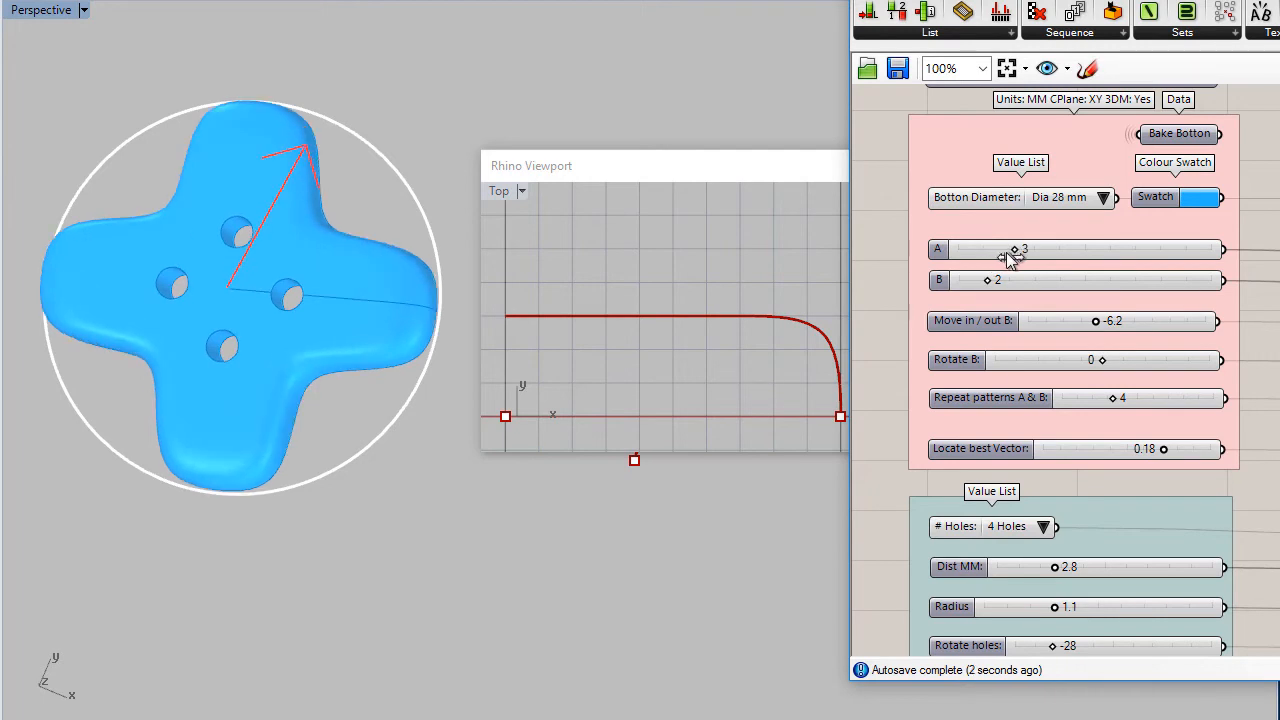
drag(1014, 248, 1052, 248)
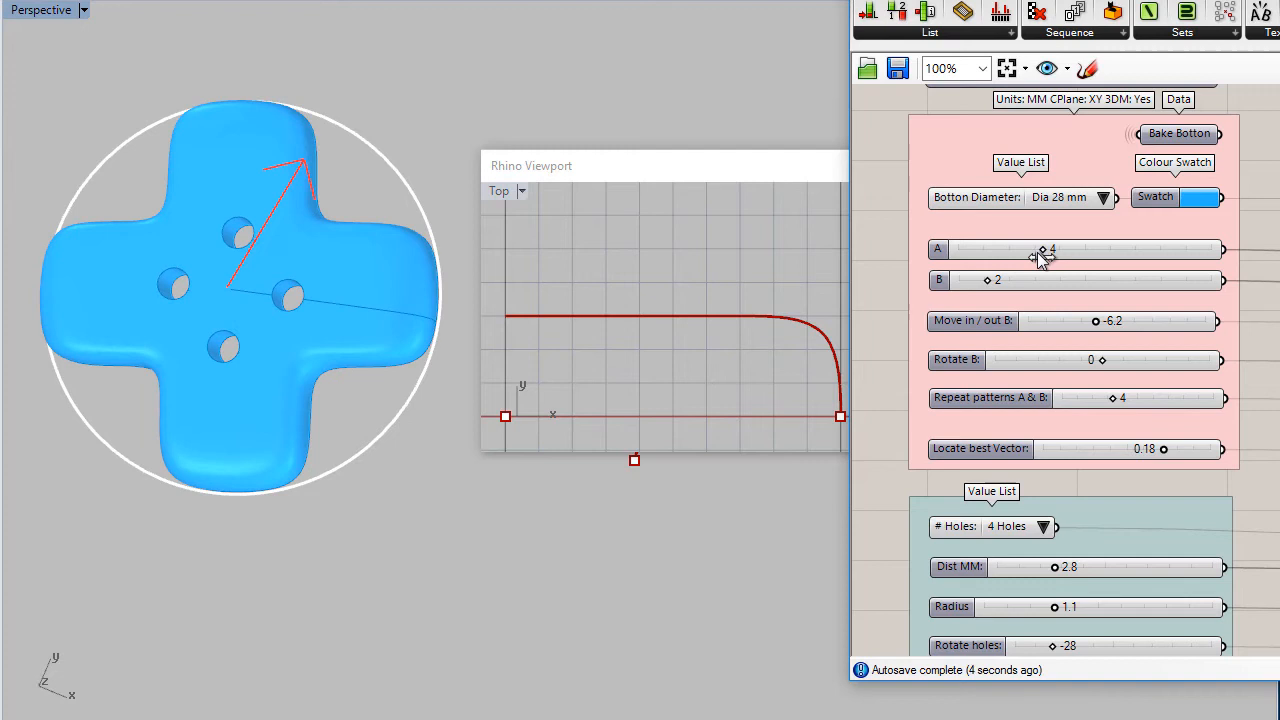
drag(1048, 248, 1070, 248)
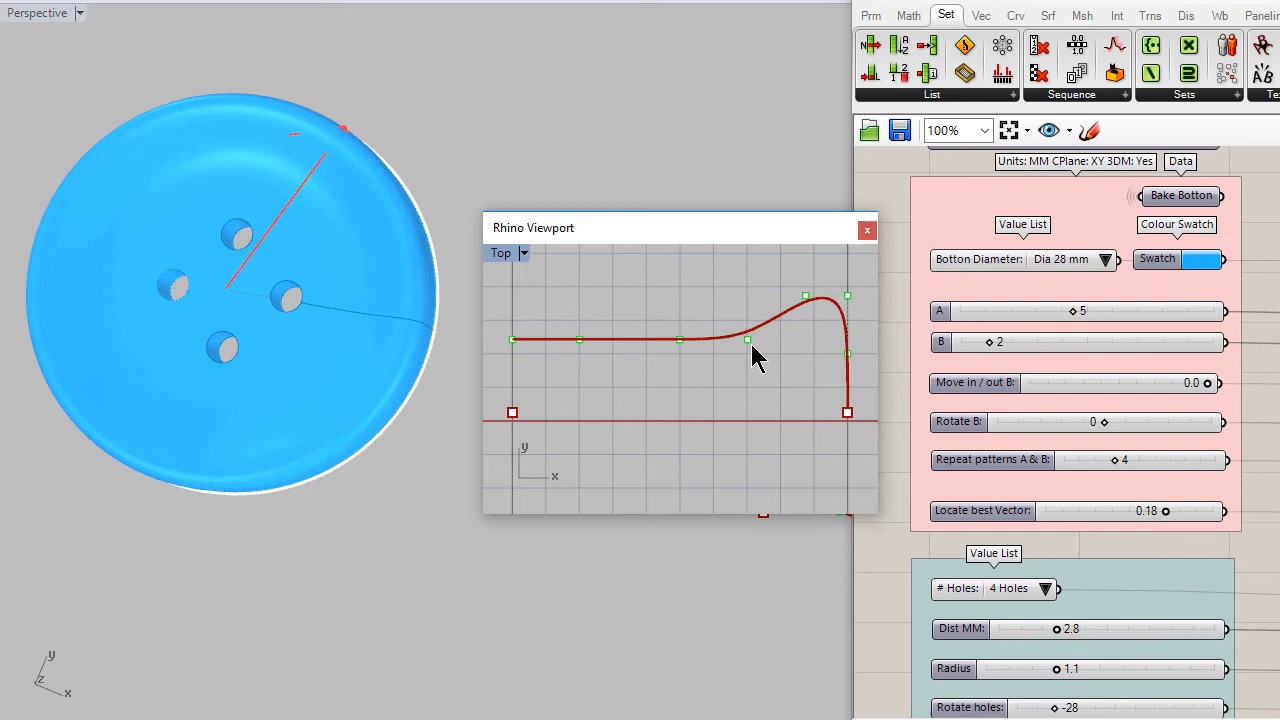
Pull a profile curve control point down with the gumball so the profile dips before the rim
click(712, 340)
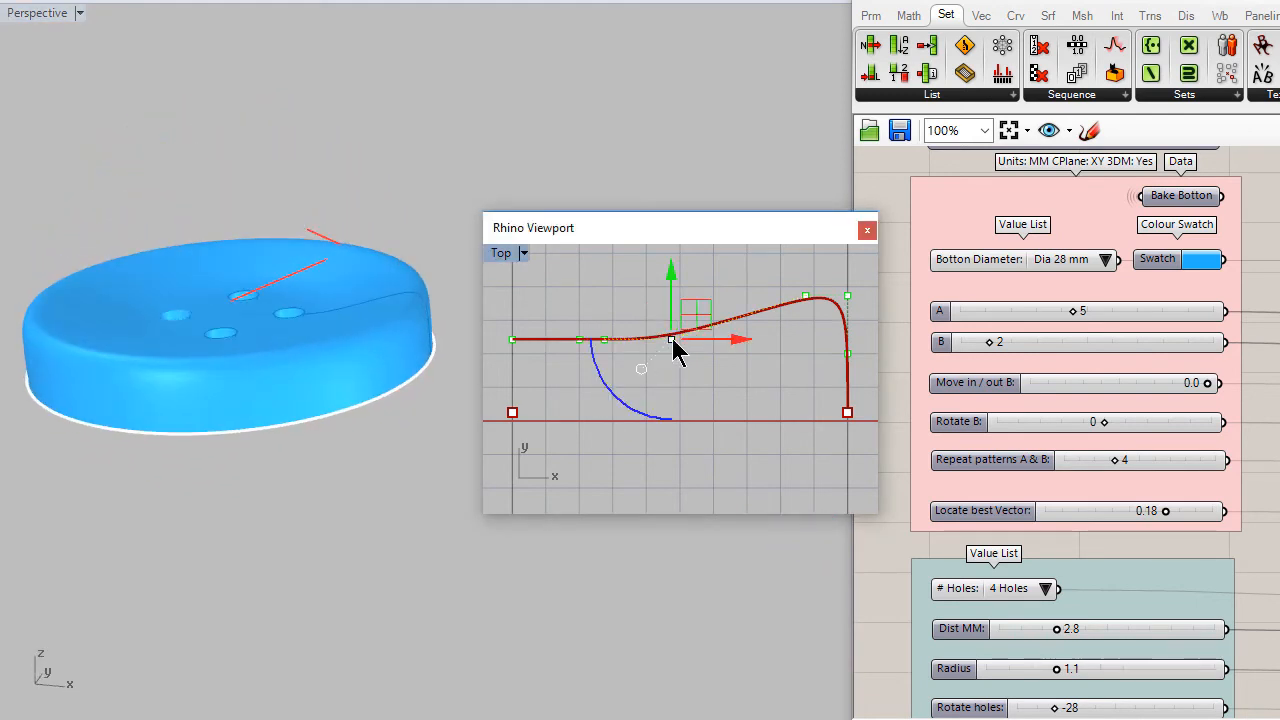
drag(670, 338, 704, 372)
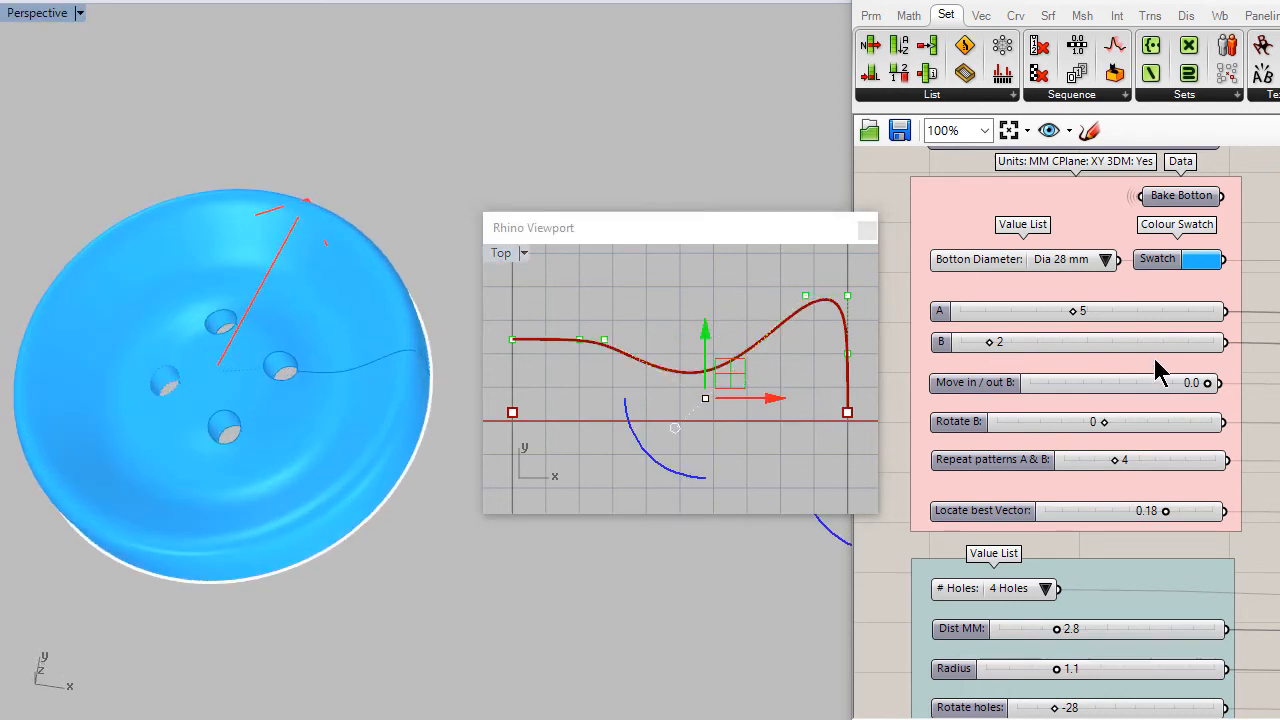
Move in/out B from soft outward waves to about -4.5, pinching the edge into a cross
drag(1208, 382, 1178, 384)
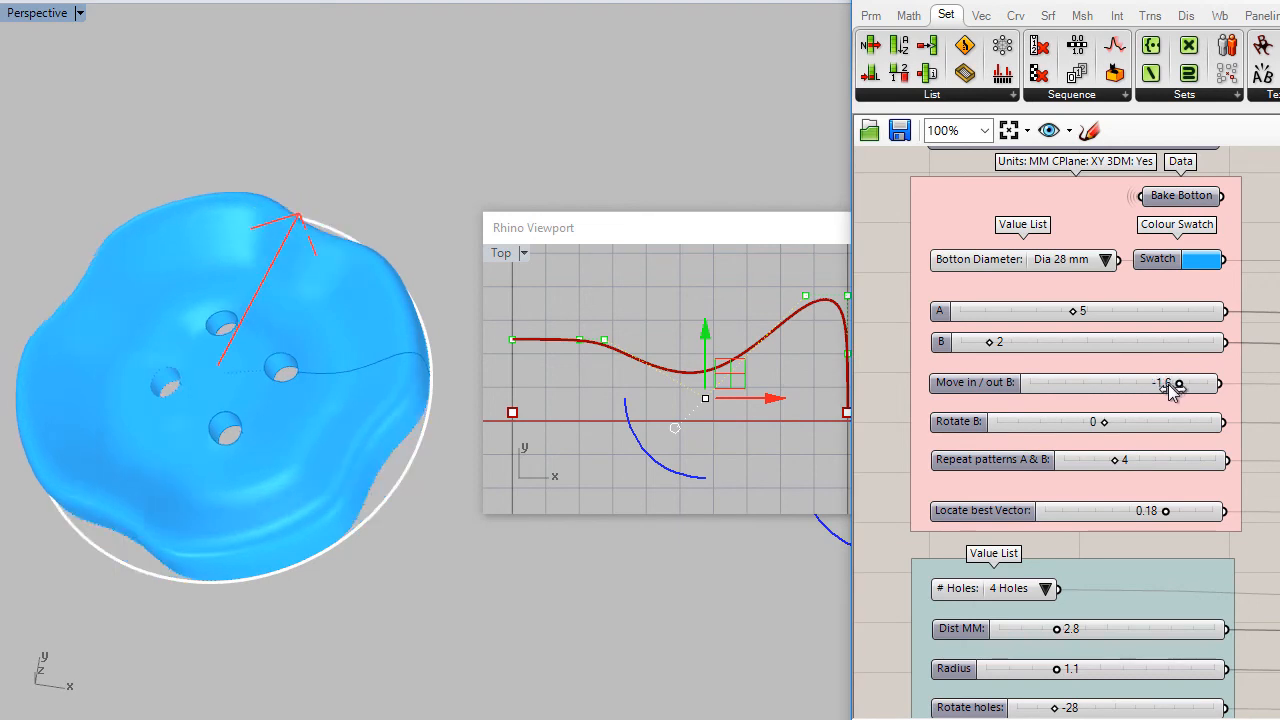
drag(1178, 384, 1124, 384)
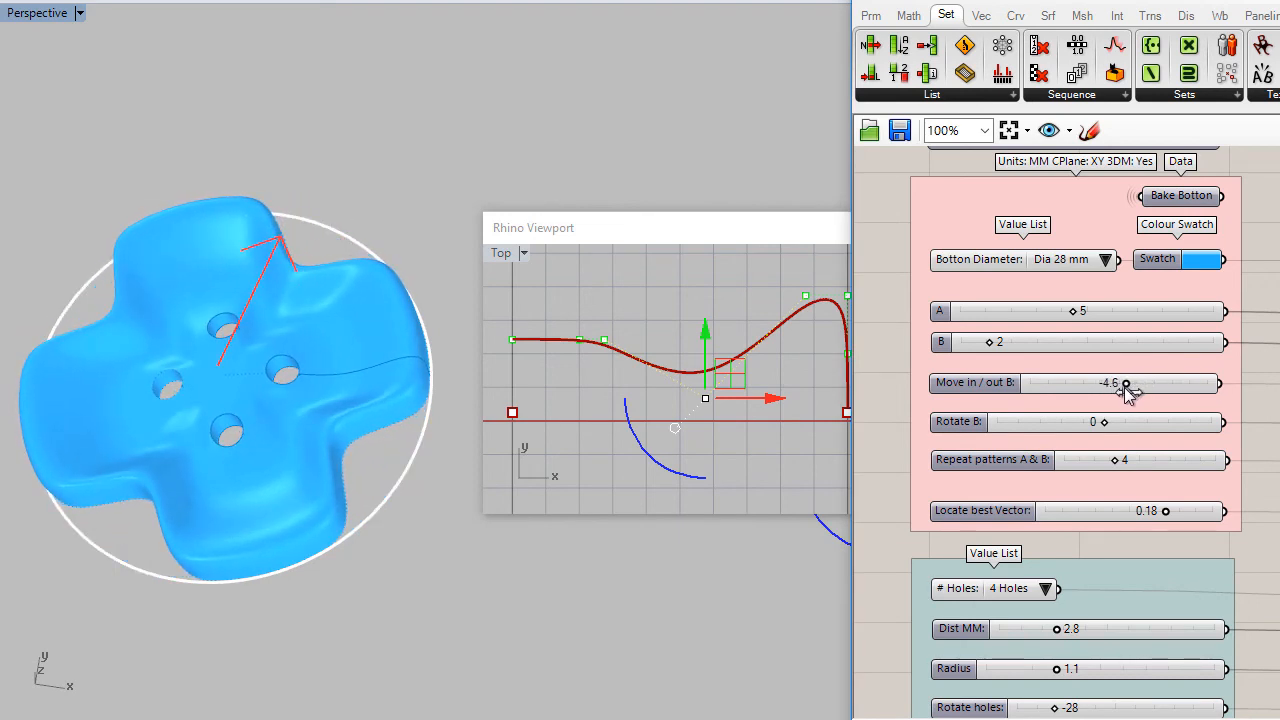
drag(1126, 384, 1124, 384)
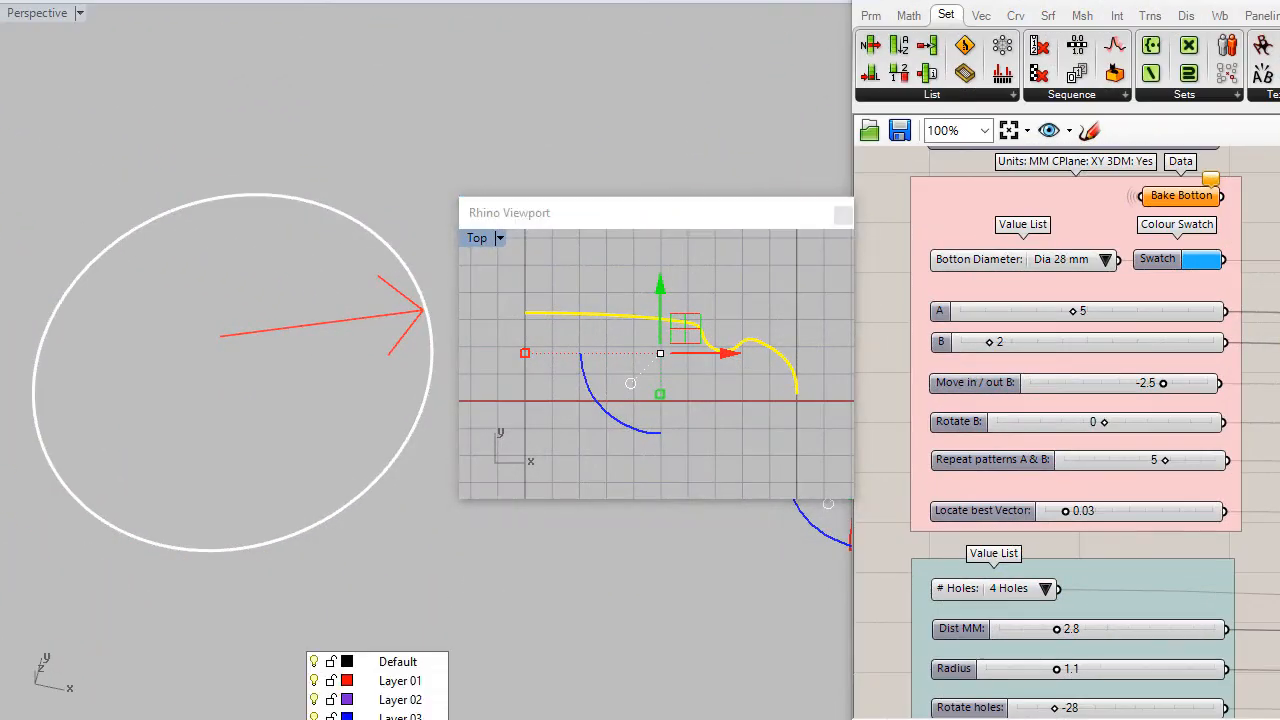
Lower Repeat patterns A & B from 5 to 4 so the button shows four wavy lobes
click(1180, 196)
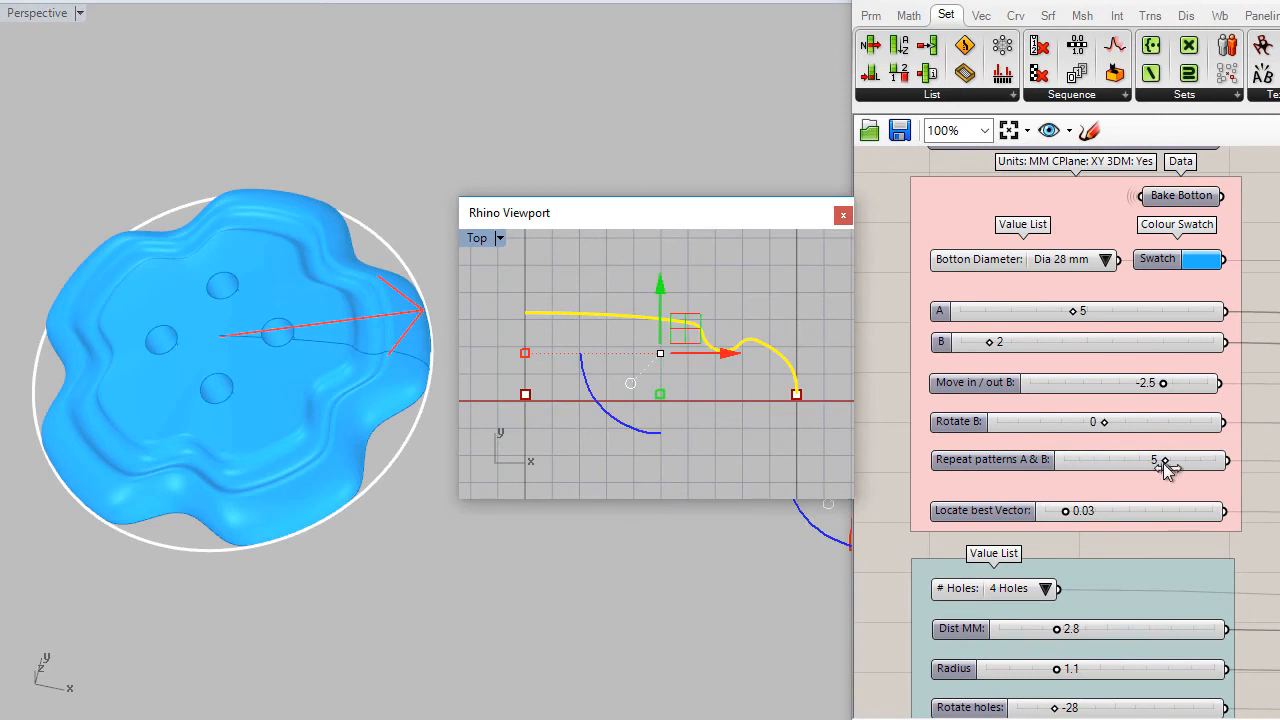
drag(1164, 460, 1116, 460)
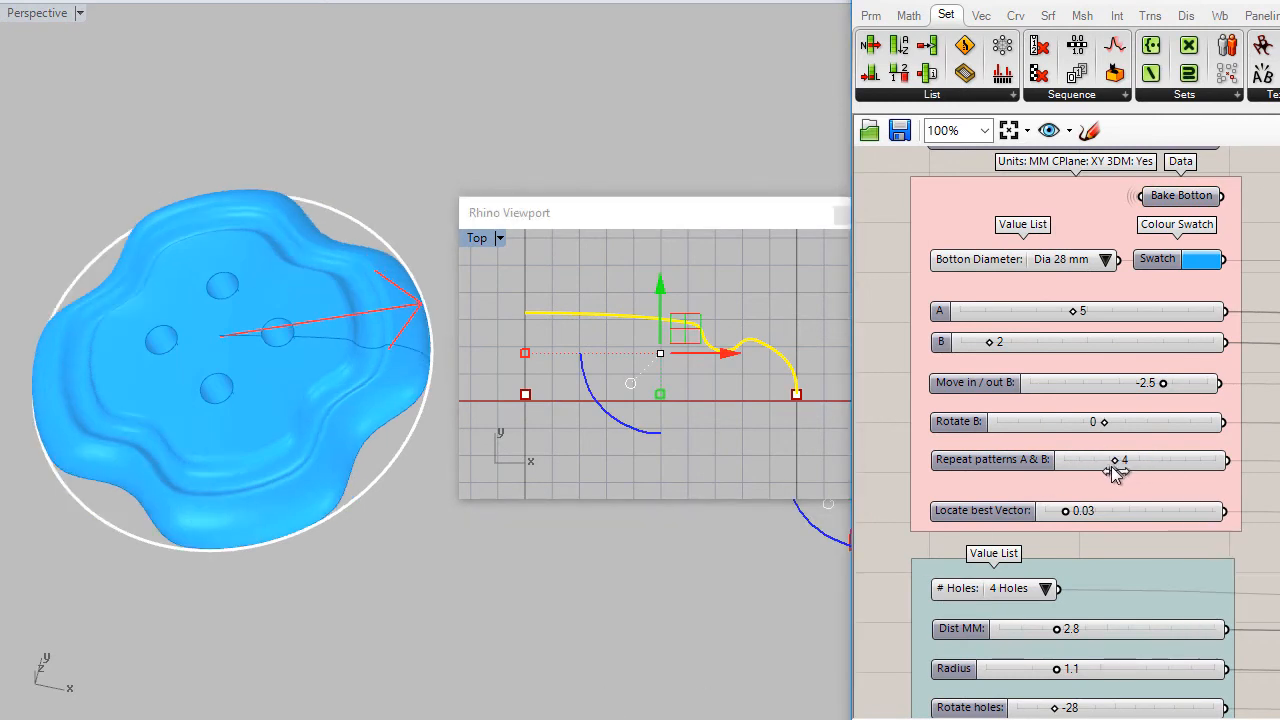
drag(1116, 460, 1072, 460)
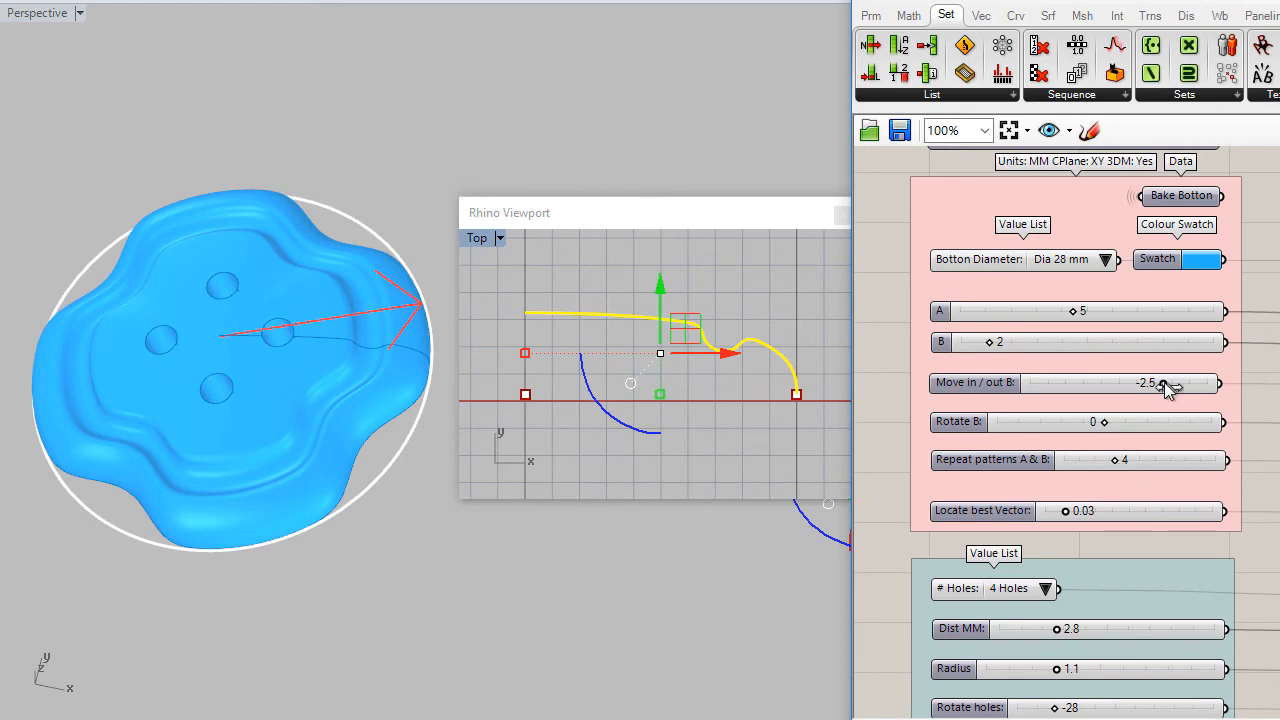
Swing Move in/out B from about -0.2 (nearly round) down to -4.5, a deep cross
drag(1168, 384, 1198, 384)
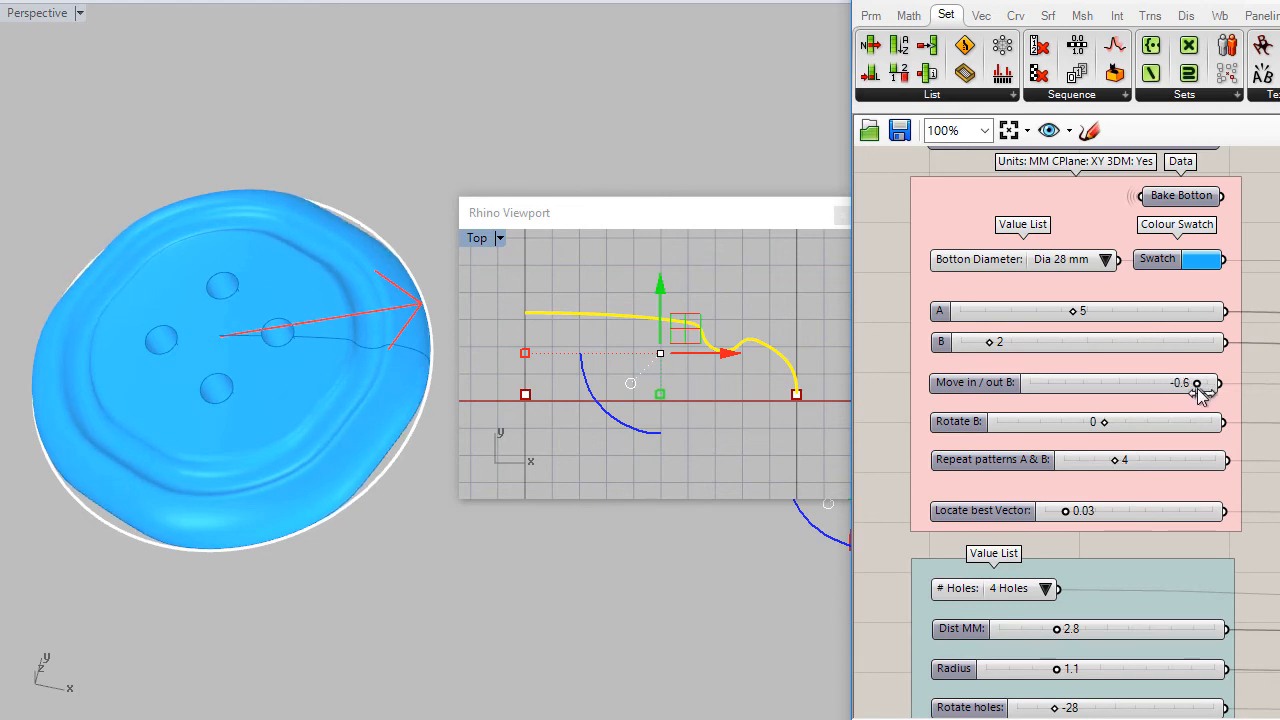
drag(1200, 384, 1196, 384)
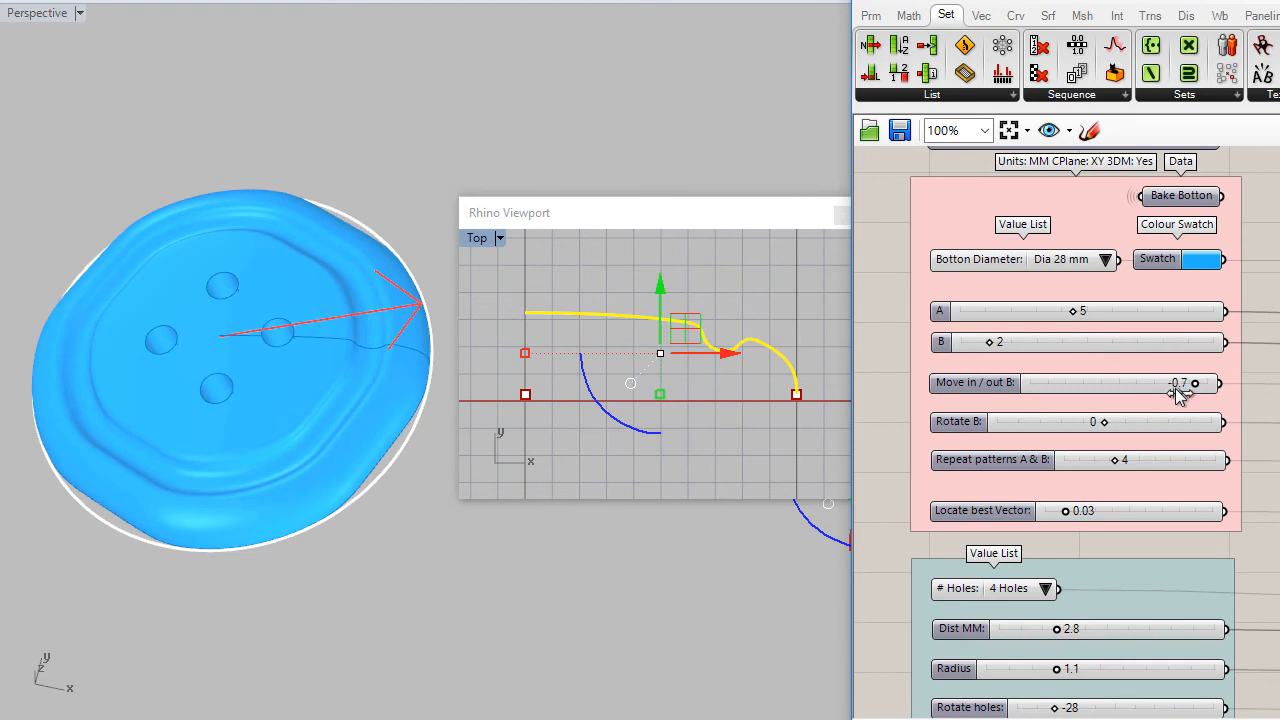
drag(1196, 384, 1128, 384)
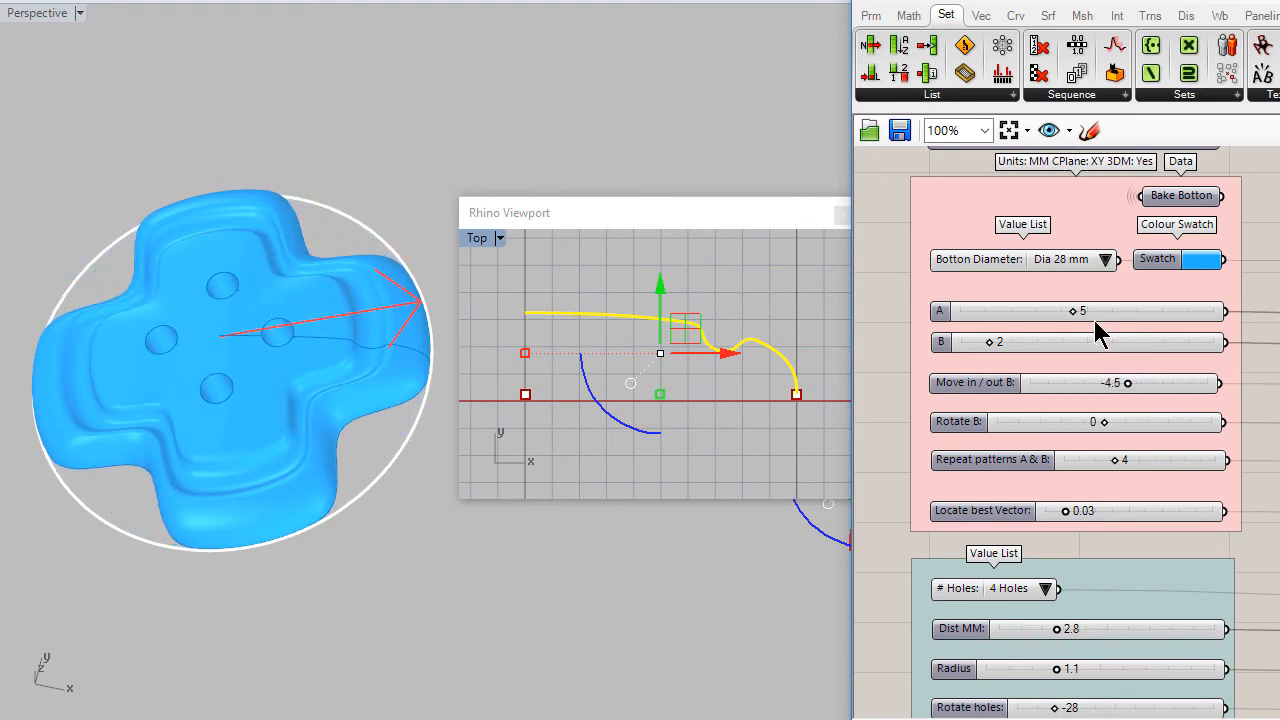
Set A to 2 and ease Move in/out B to about -2.2 for a softly rounded square
drag(1080, 312, 1020, 312)
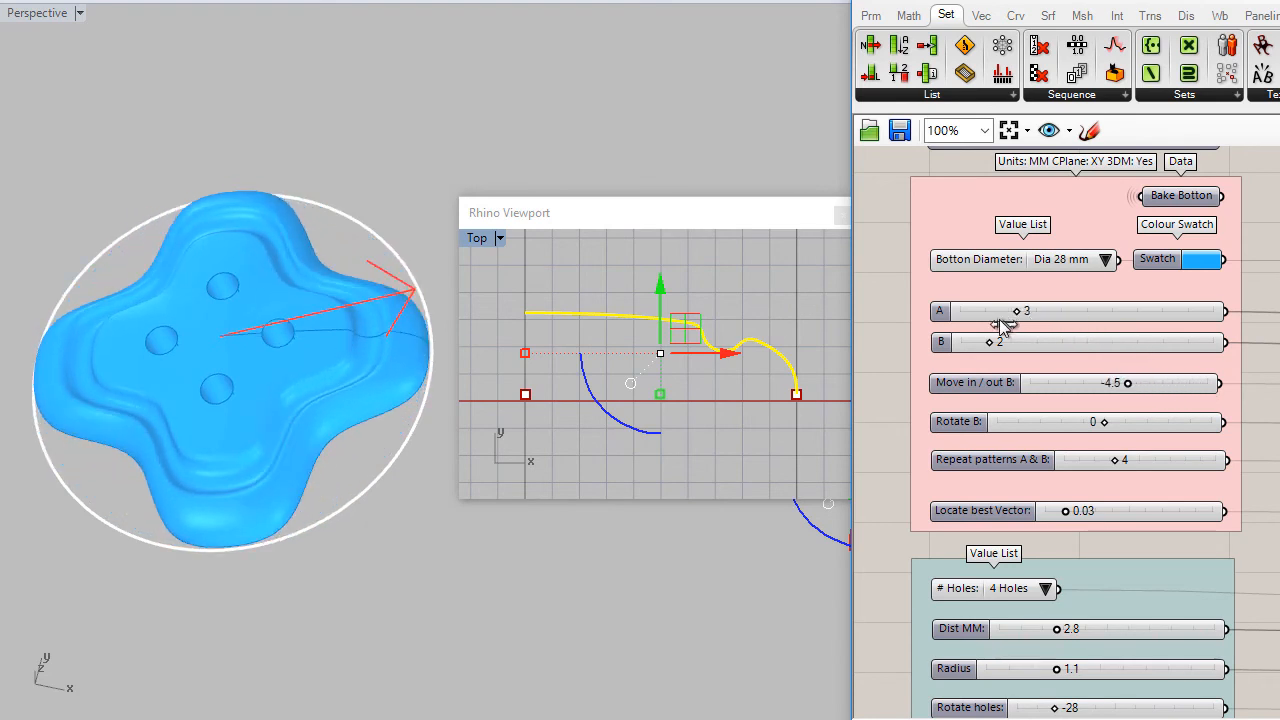
drag(1016, 312, 1000, 312)
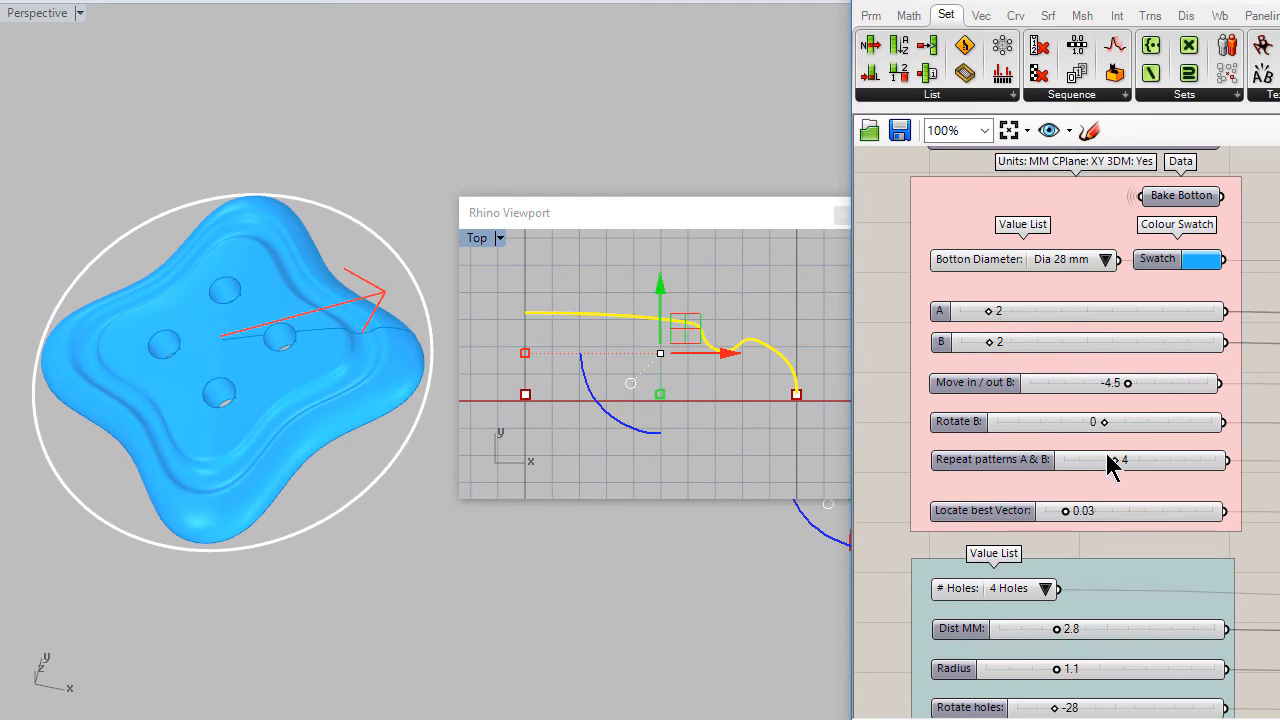
mouse_move(1130, 390)
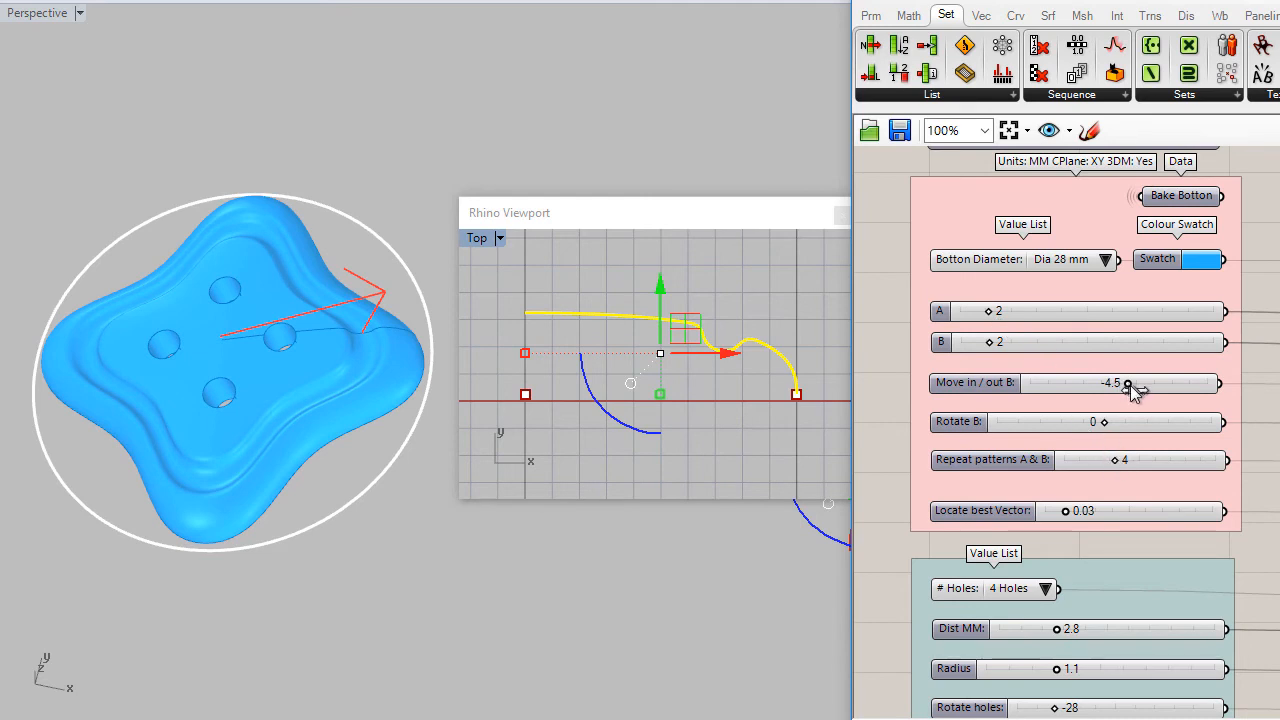
drag(1128, 384, 1156, 384)
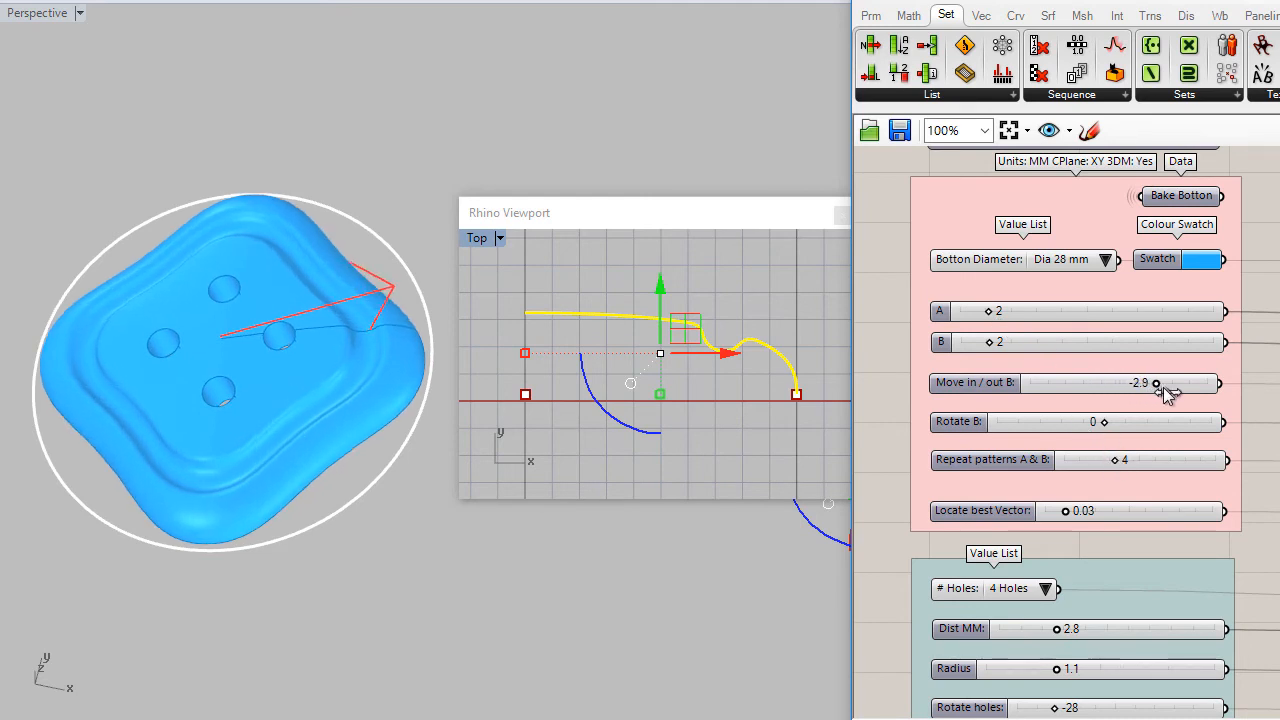
drag(1156, 384, 1168, 384)
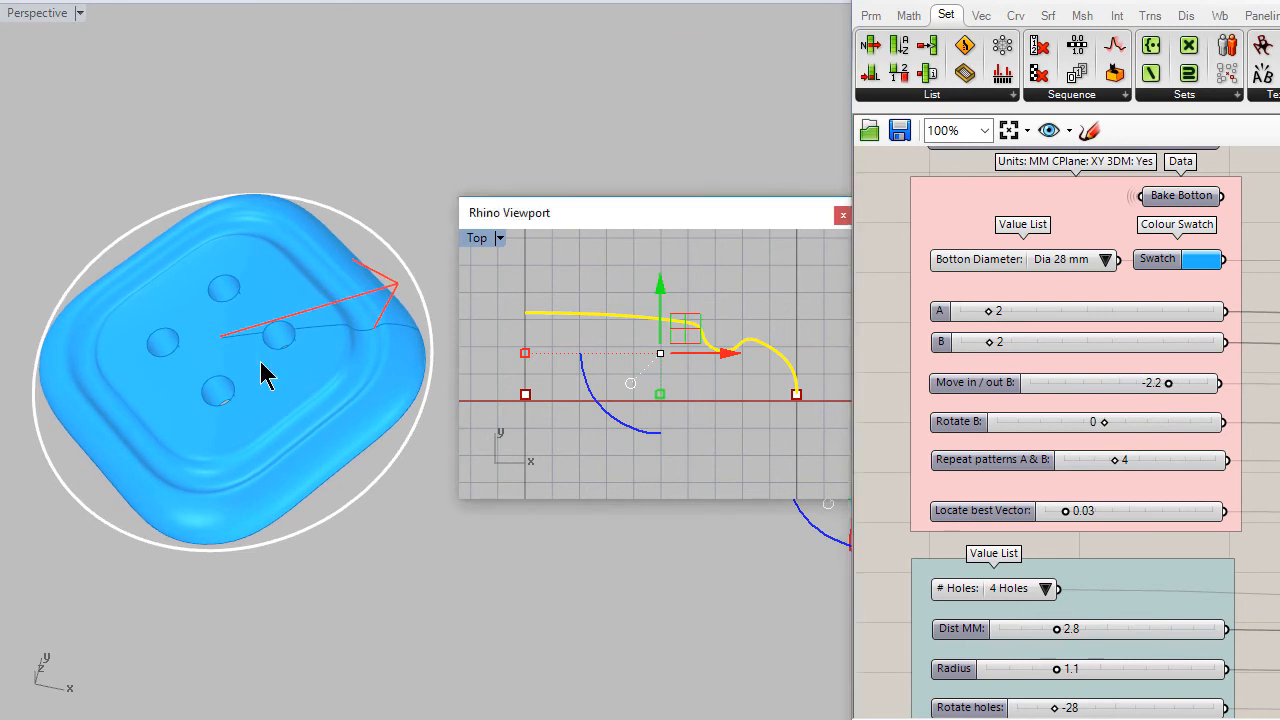